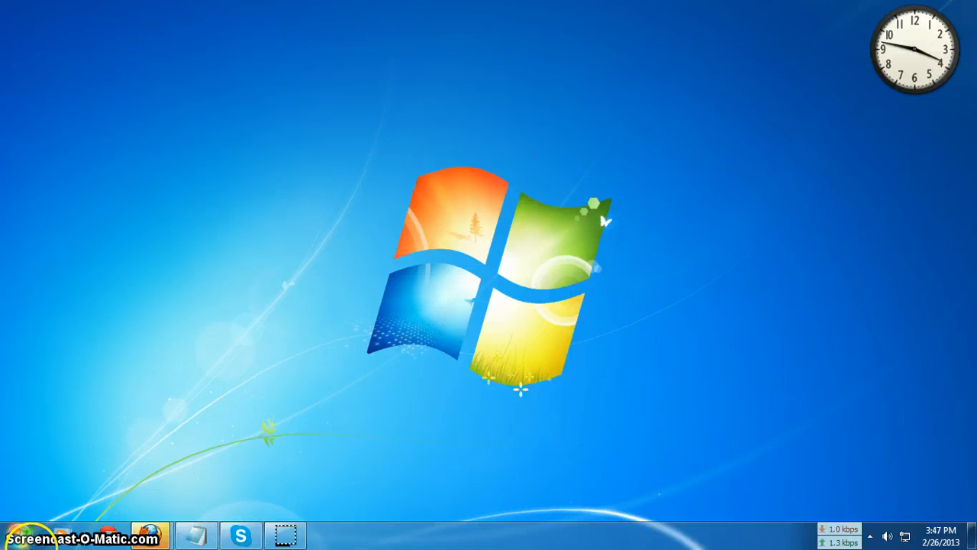
# Bring up the Skype main window from the Windows 7 taskbar
pyautogui.click(15, 534)
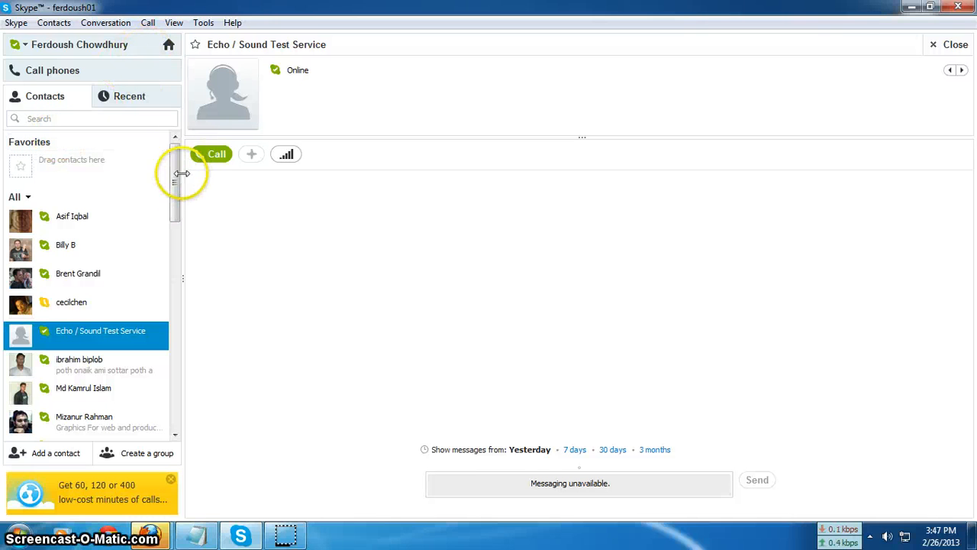
# Browse the Conversation menu, then the Help menu for Check for Updates
pyautogui.click(127, 23)
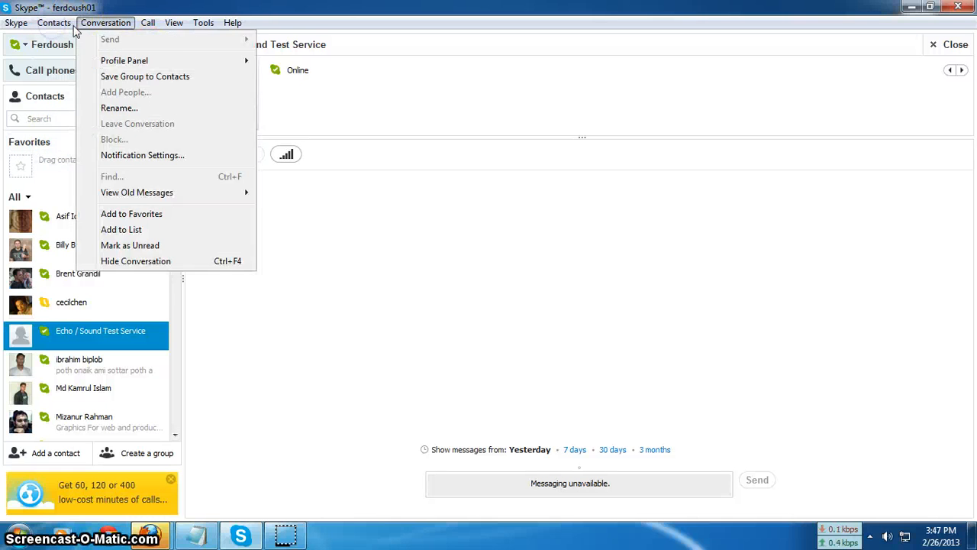
pyautogui.click(232, 23)
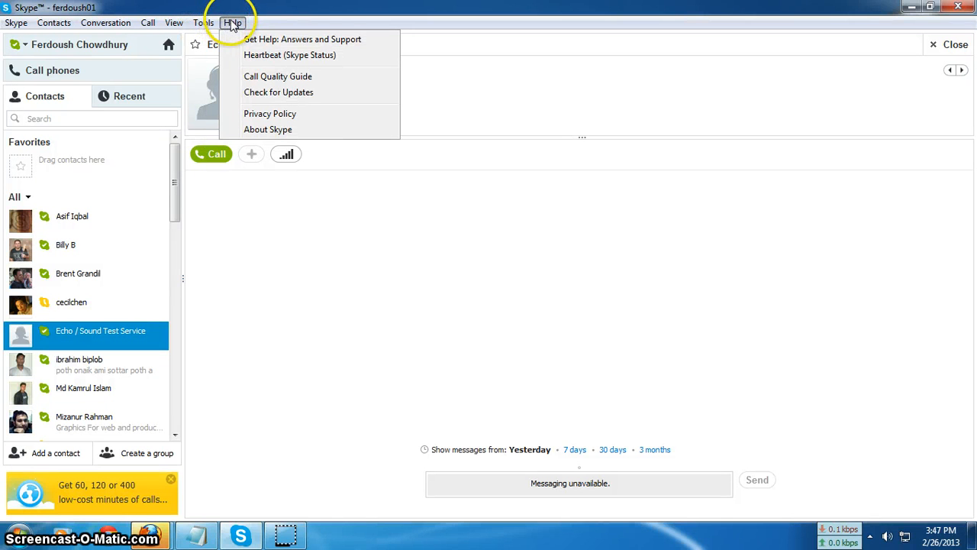
pyautogui.moveTo(265, 61)
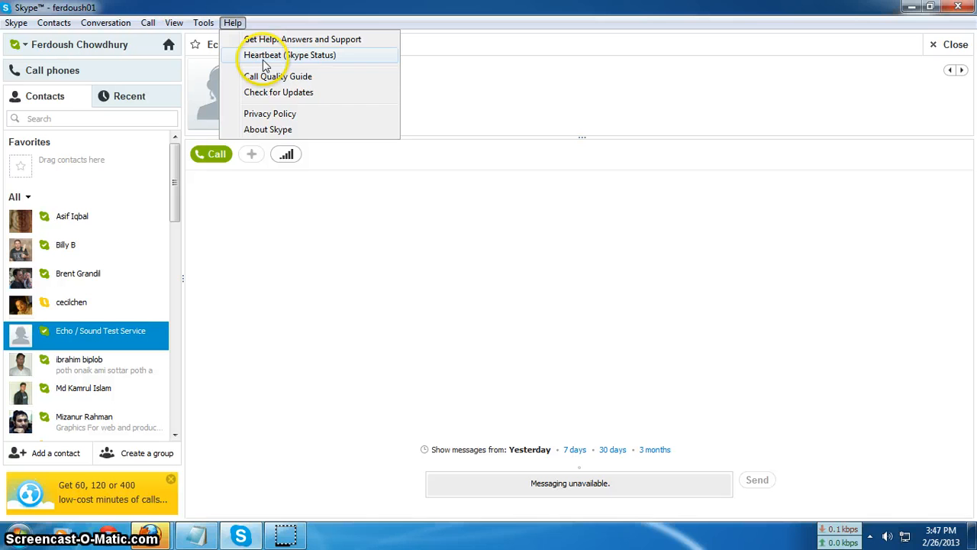
pyautogui.moveTo(281, 92)
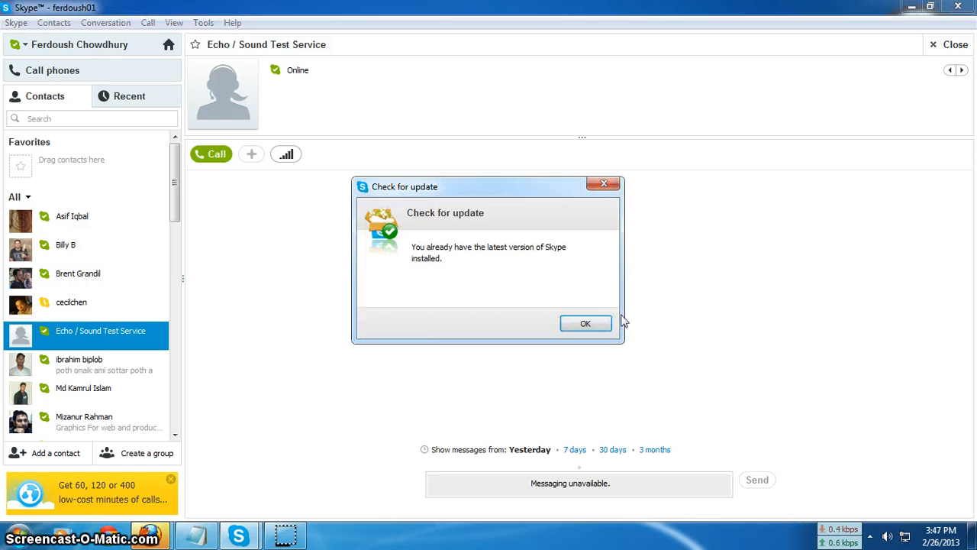
pyautogui.moveTo(453, 294)
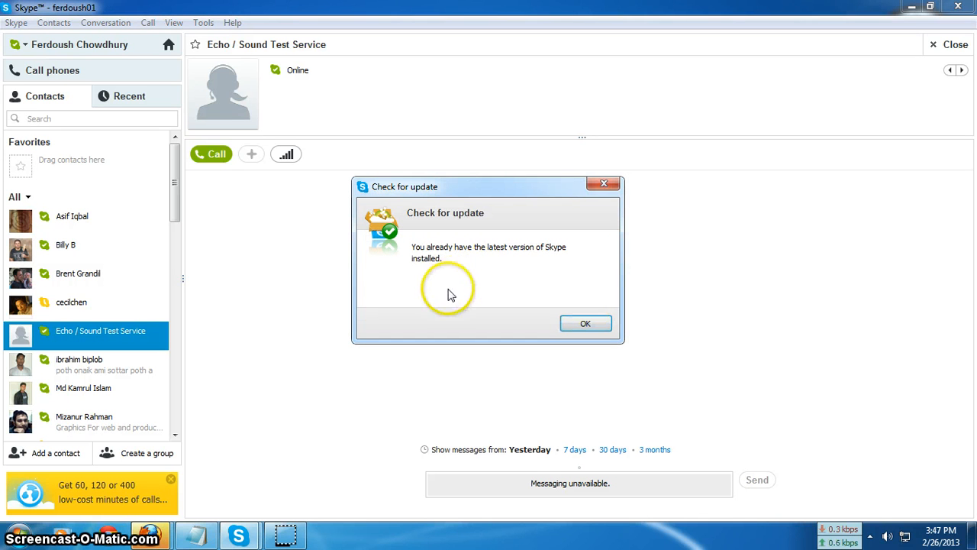
pyautogui.moveTo(470, 283)
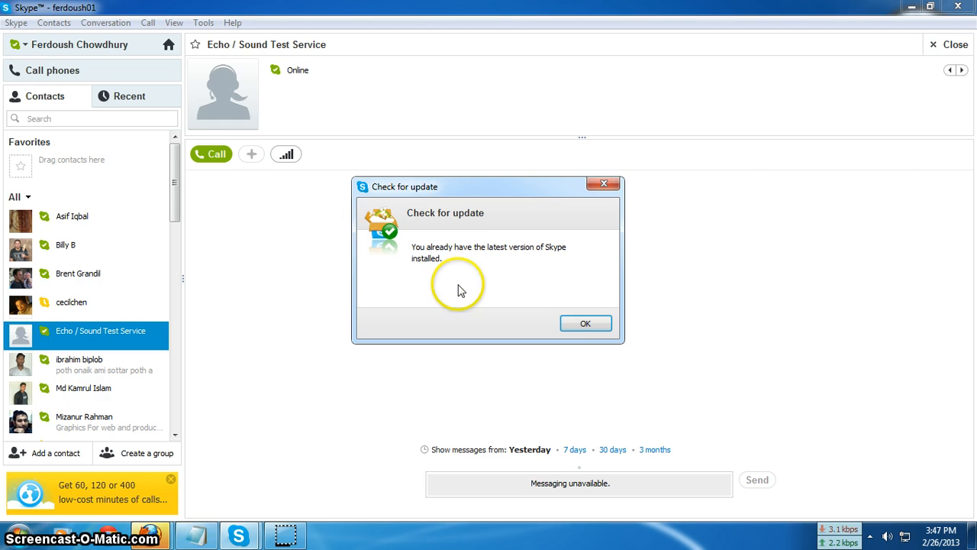
pyautogui.moveTo(466, 267)
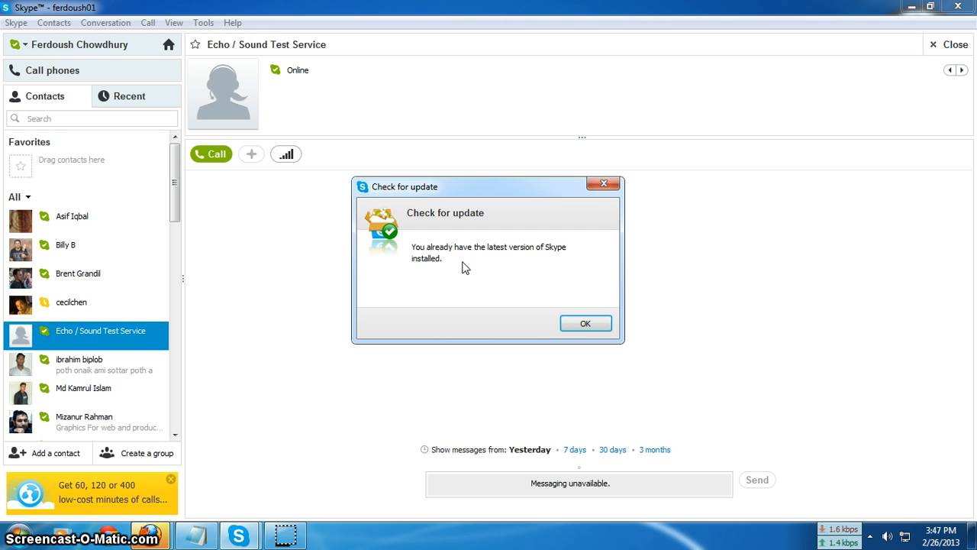
pyautogui.moveTo(521, 295)
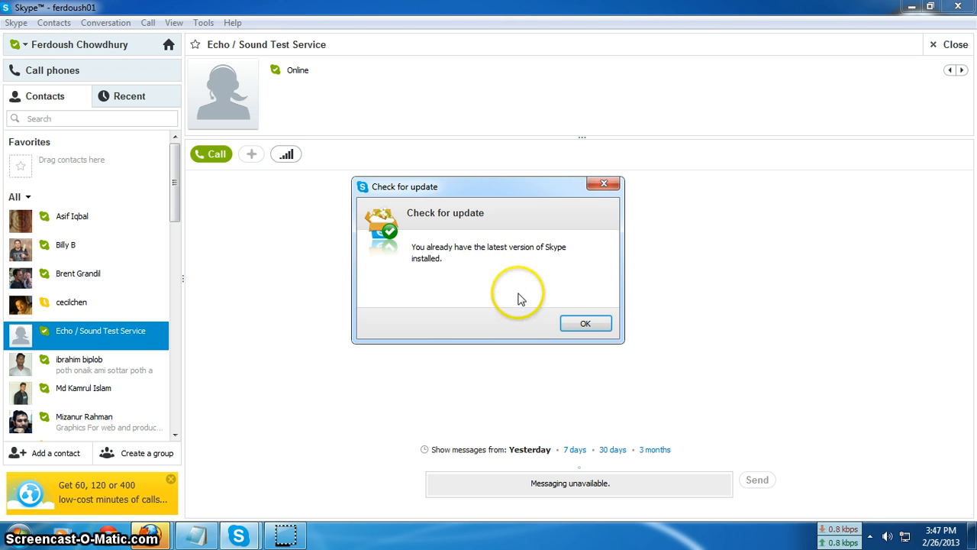